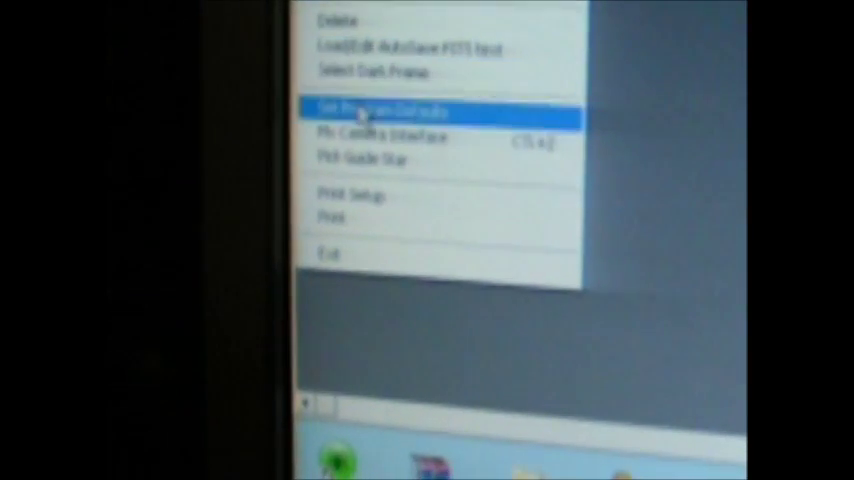
Open Set Program Defaults and scroll through the camera port, mask size and offset settings.
click(390, 110)
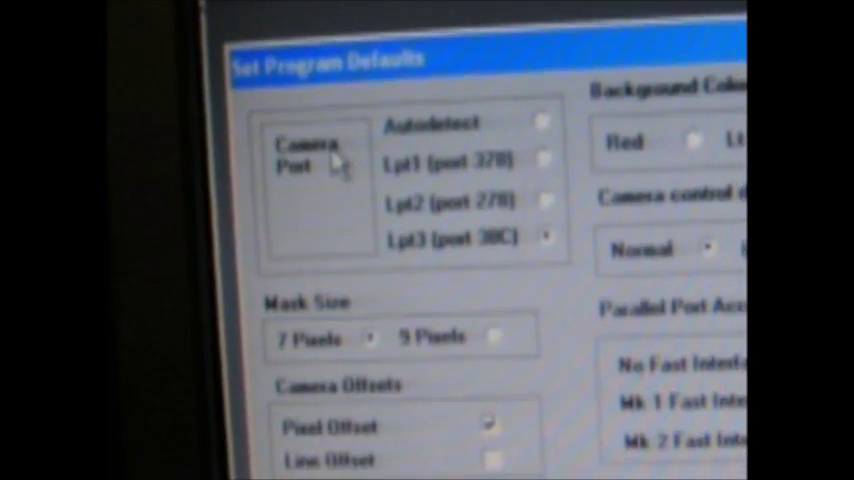
scroll(down, 3)
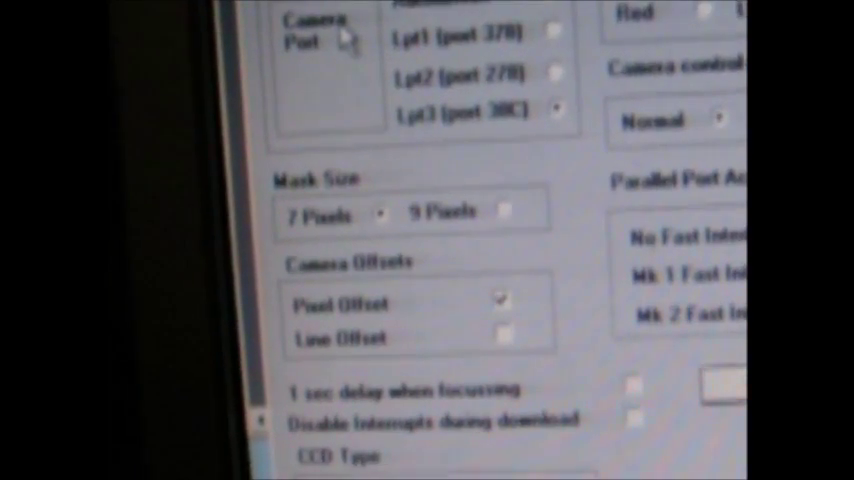
scroll(down, 3)
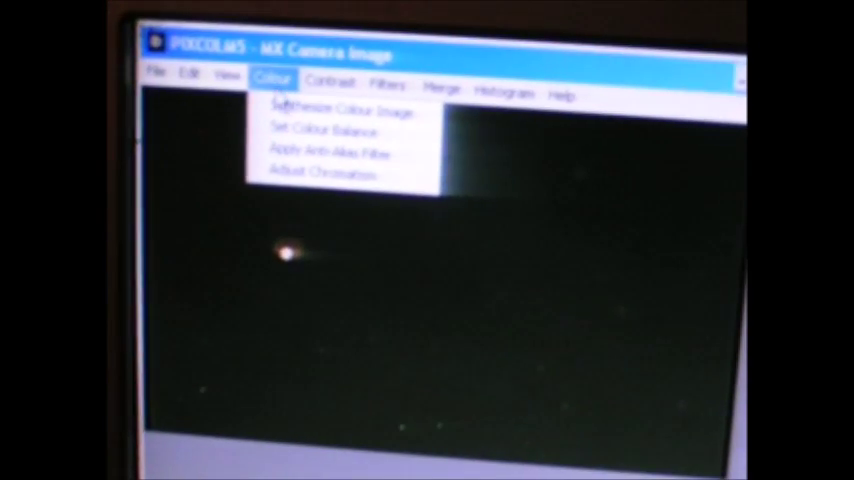
Open the Colour menu listing Synthesize Colour Image, Colour Balance, Anti-Alias and Chromatism.
click(362, 48)
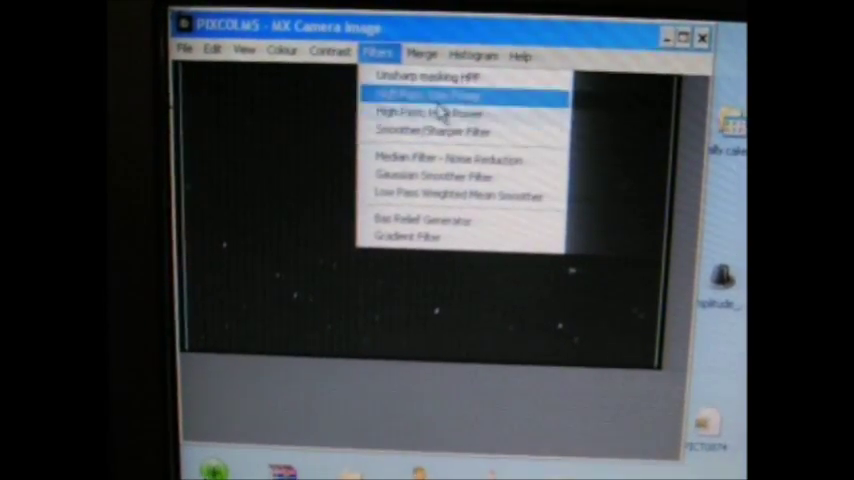
Open the Merge menu with Subtract Images, Apply Flat Field and Merge two images.
click(431, 34)
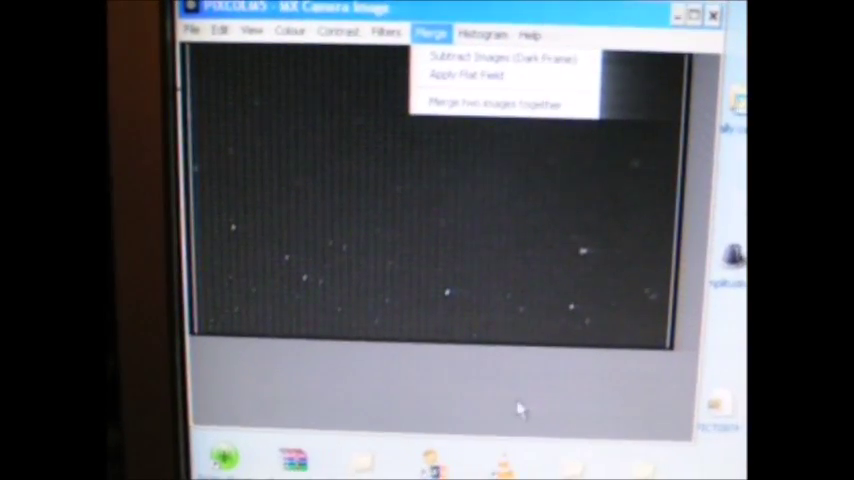